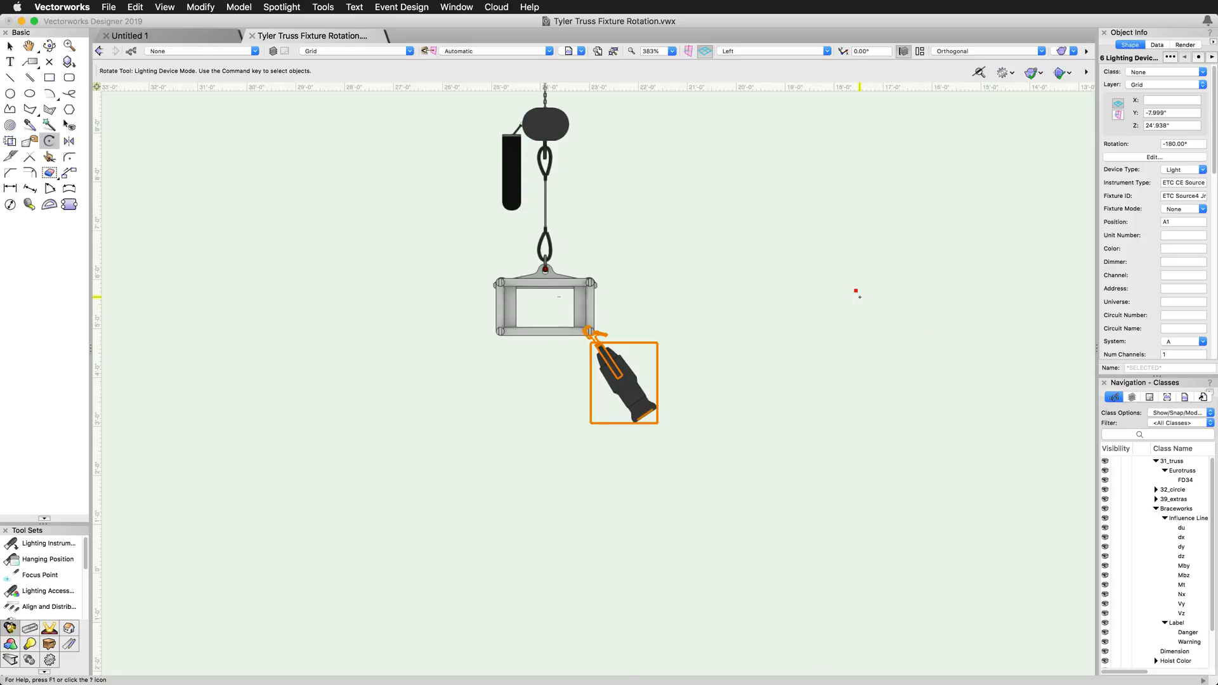
pyautogui.click(769, 51)
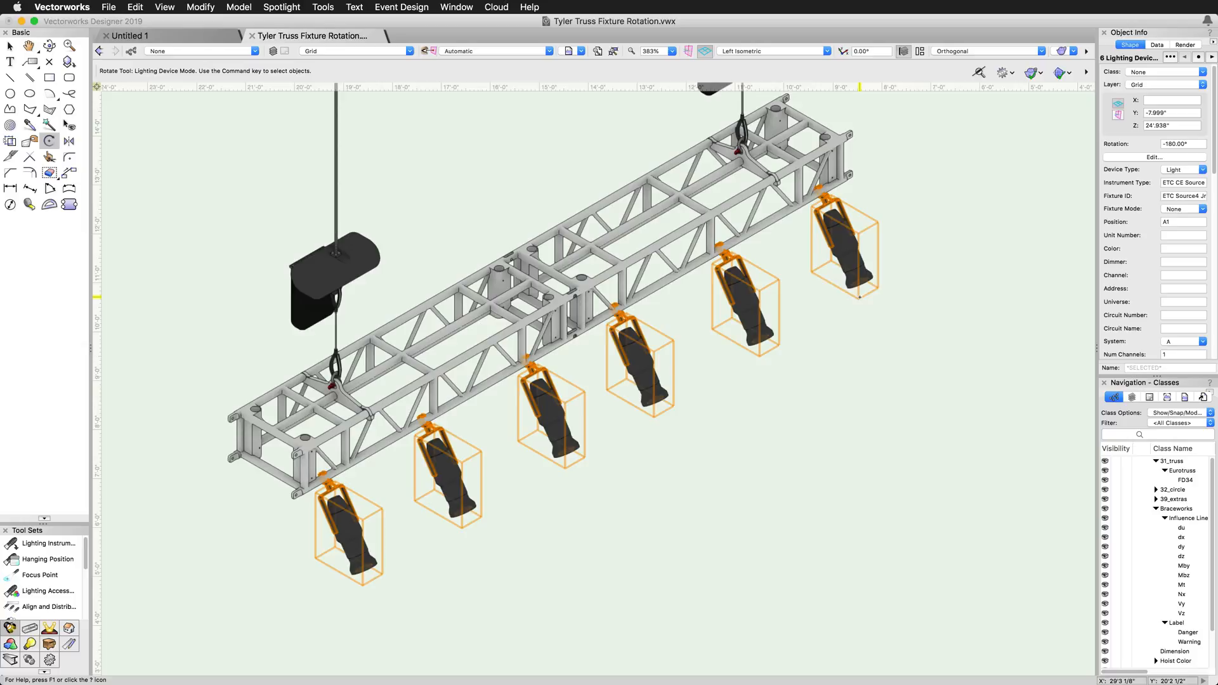
pyautogui.click(769, 51)
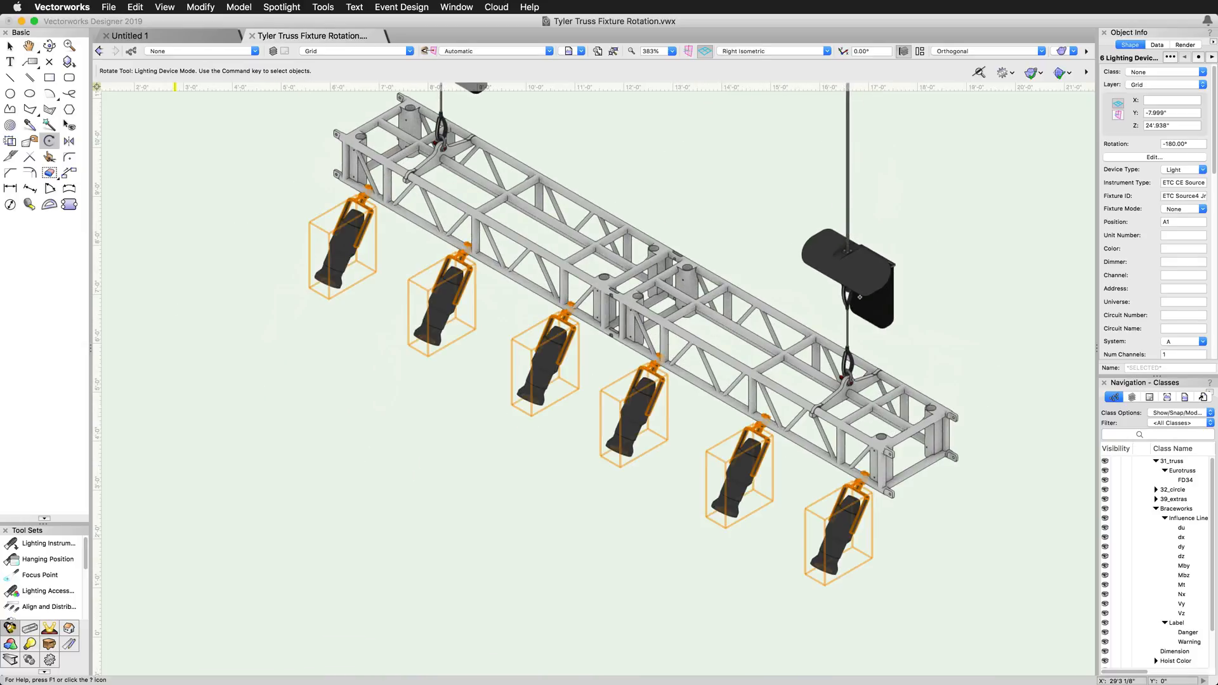
pyautogui.click(772, 51)
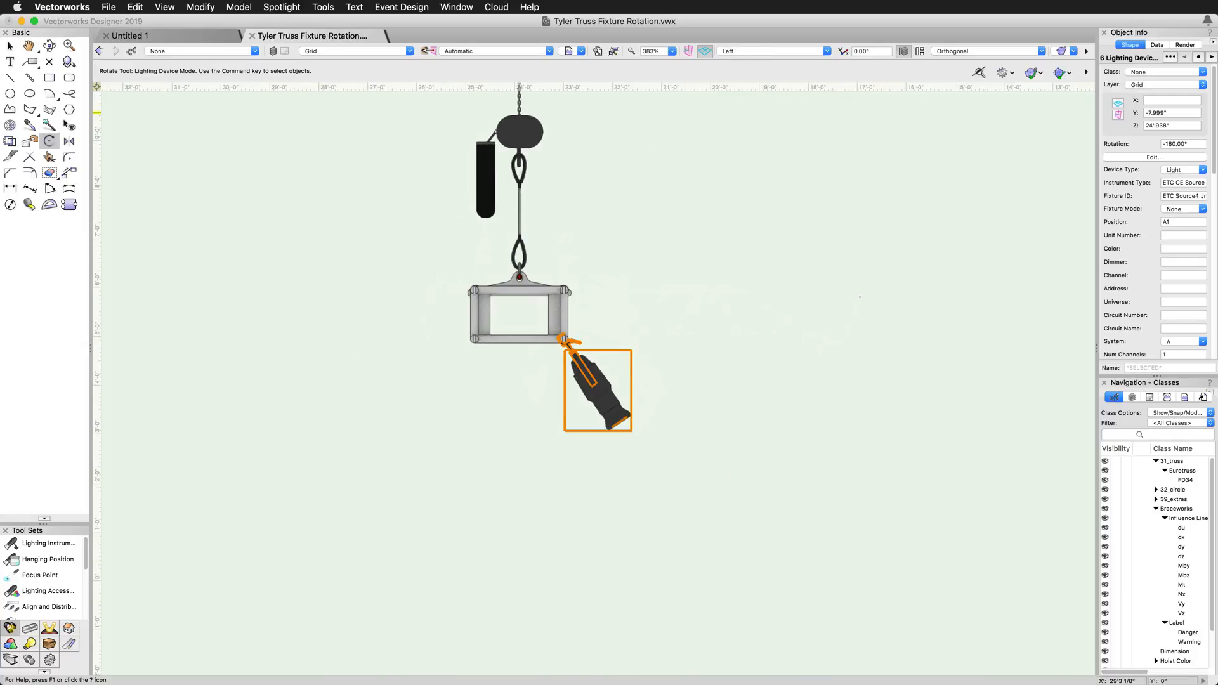